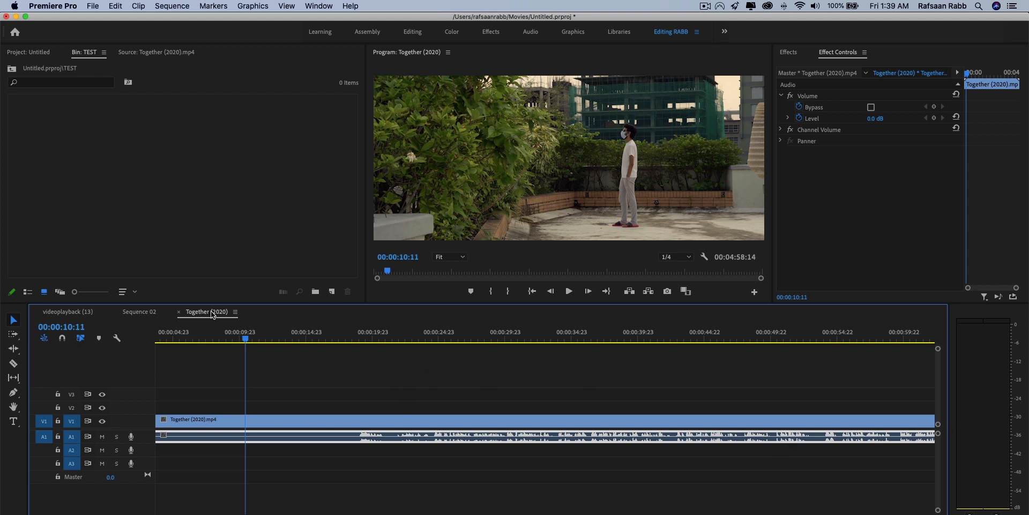
{"action": "mouse_move", "coordinate": [98, 6]}
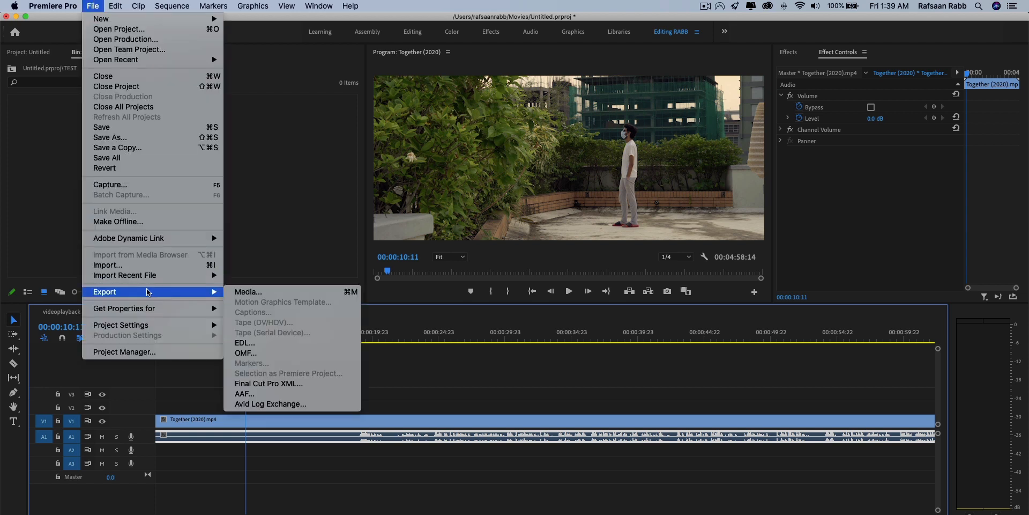
Bring up Export Media for the Together (2020) sequence
{"action": "left_click", "coordinate": [247, 292]}
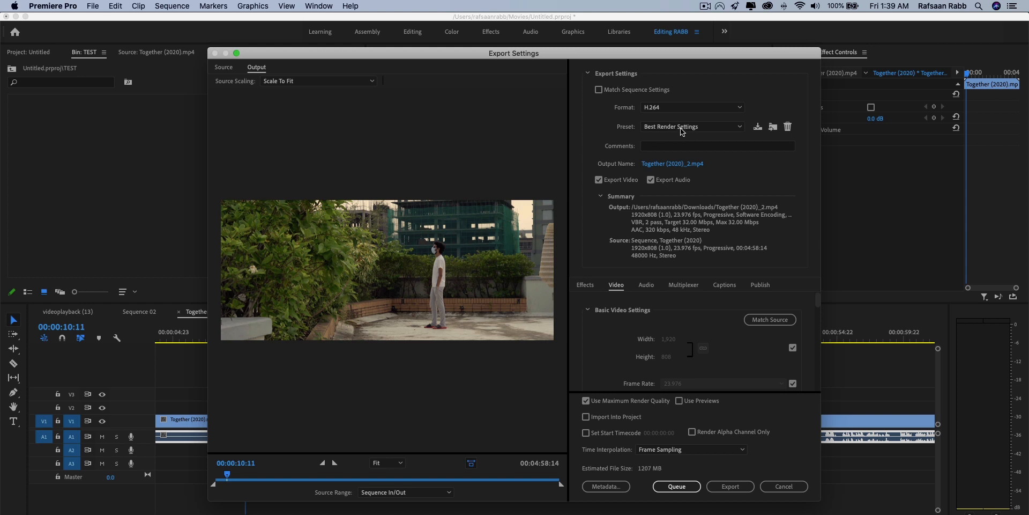
Choose the Match Source - High bitrate preset and keep H.264 as the format
{"action": "left_click", "coordinate": [692, 126]}
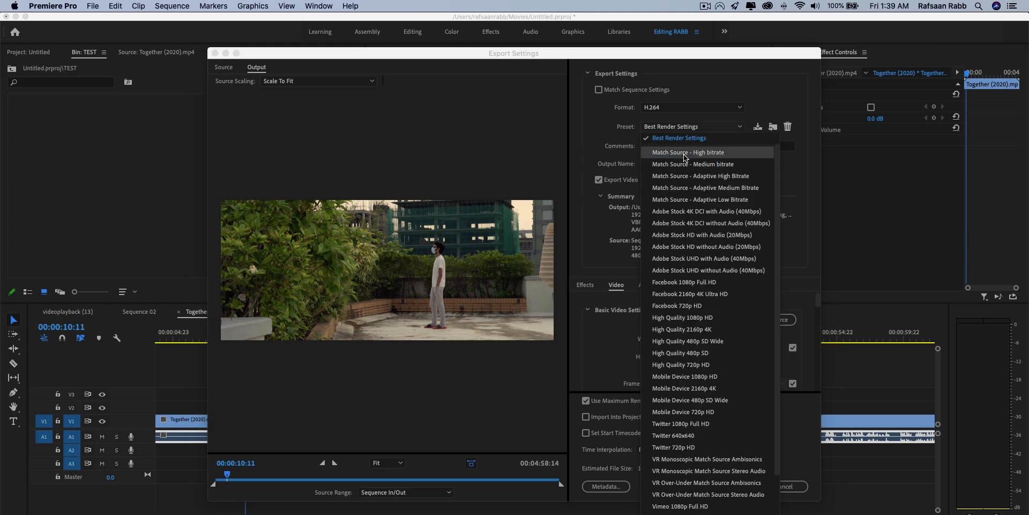
{"action": "left_click", "coordinate": [690, 151]}
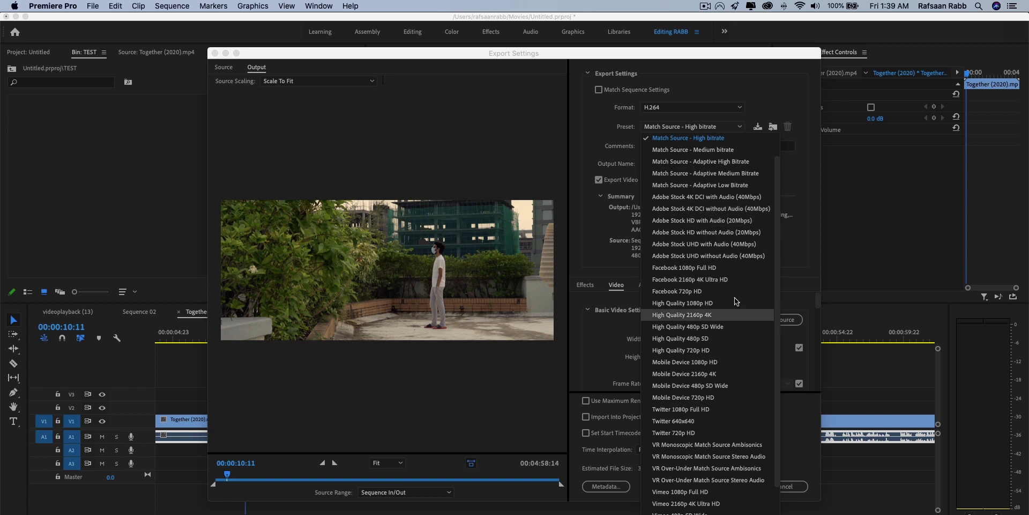
{"action": "mouse_move", "coordinate": [709, 138]}
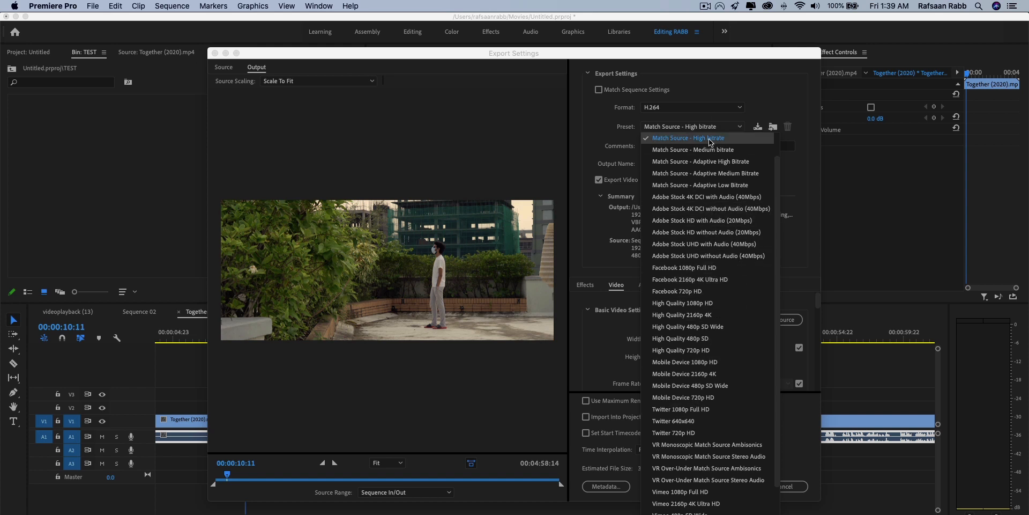
{"action": "left_click", "coordinate": [688, 137]}
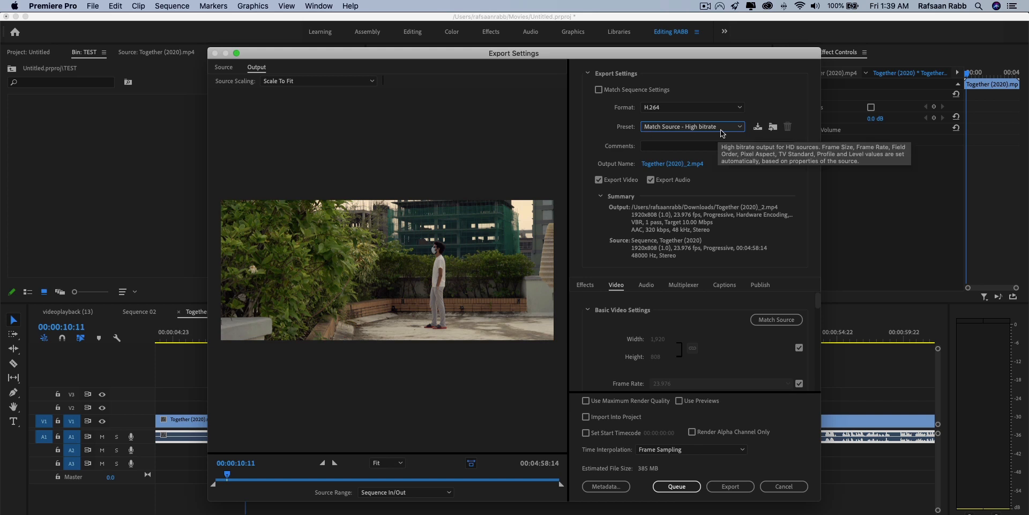
{"action": "mouse_move", "coordinate": [727, 150]}
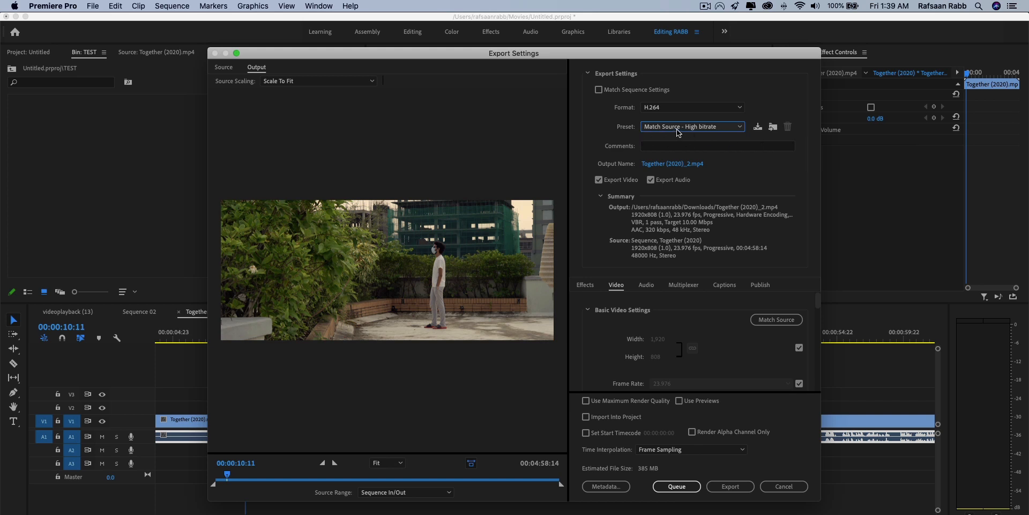
{"action": "left_click", "coordinate": [690, 127]}
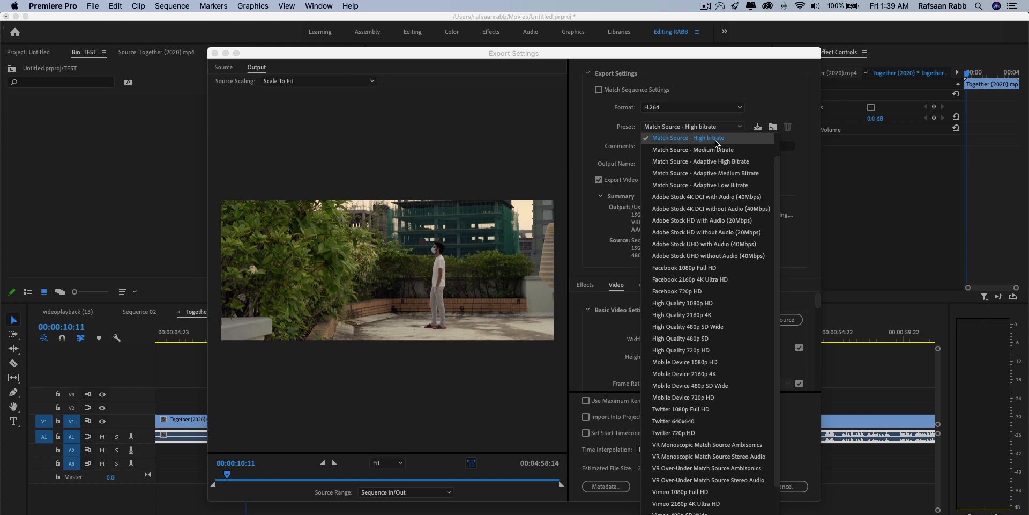
{"action": "left_click", "coordinate": [689, 137]}
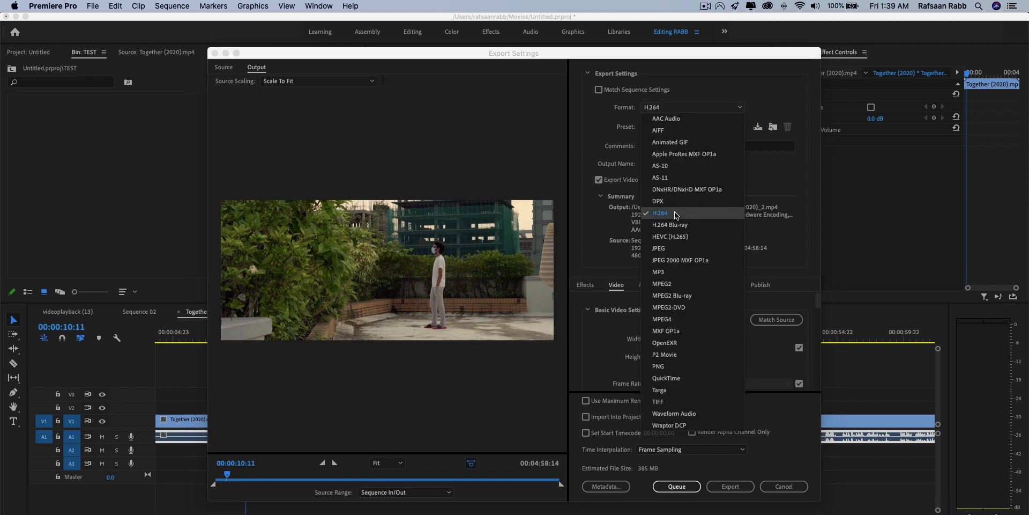
{"action": "left_click", "coordinate": [660, 212]}
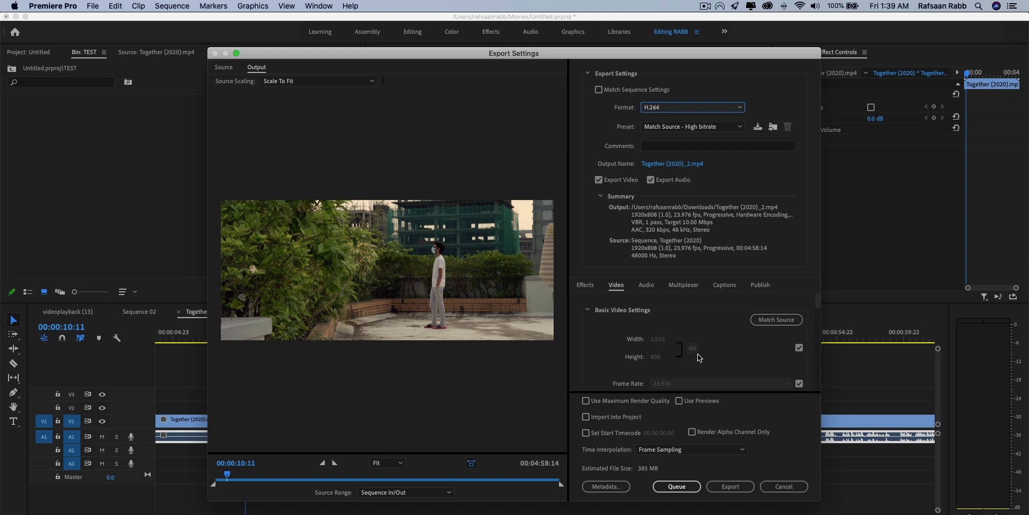
{"action": "mouse_move", "coordinate": [593, 407]}
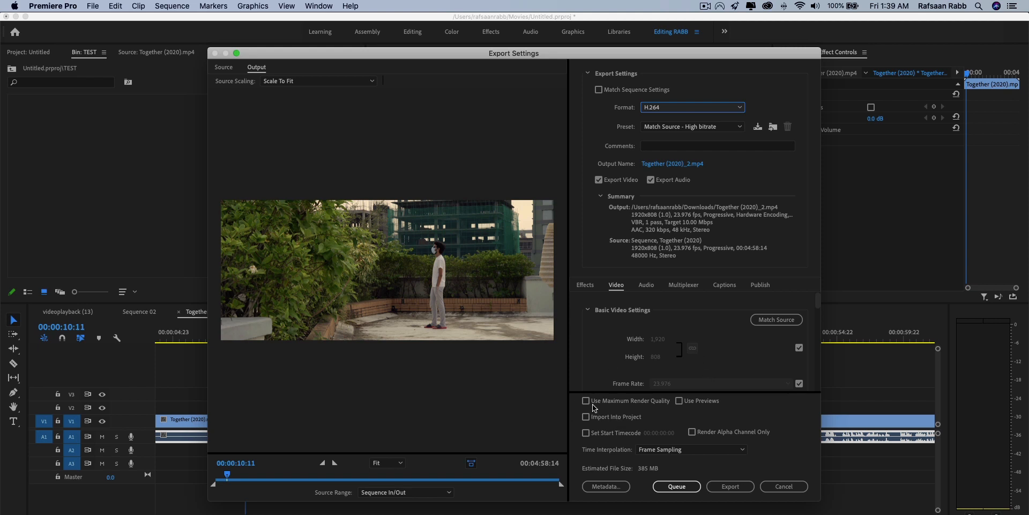
{"action": "mouse_move", "coordinate": [656, 406]}
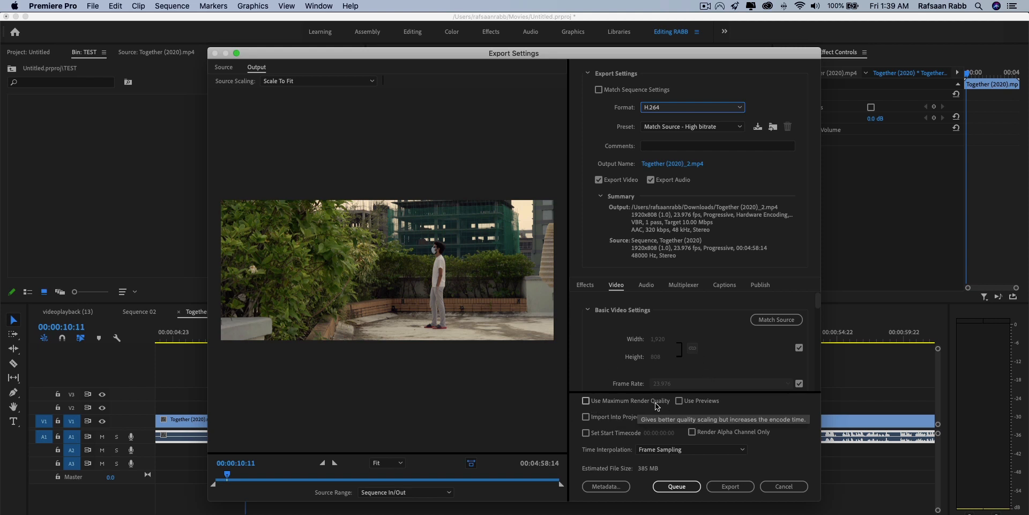
Enable maximum render quality and set Software Encoding, High profile, level 5.2
{"action": "left_click", "coordinate": [585, 400]}
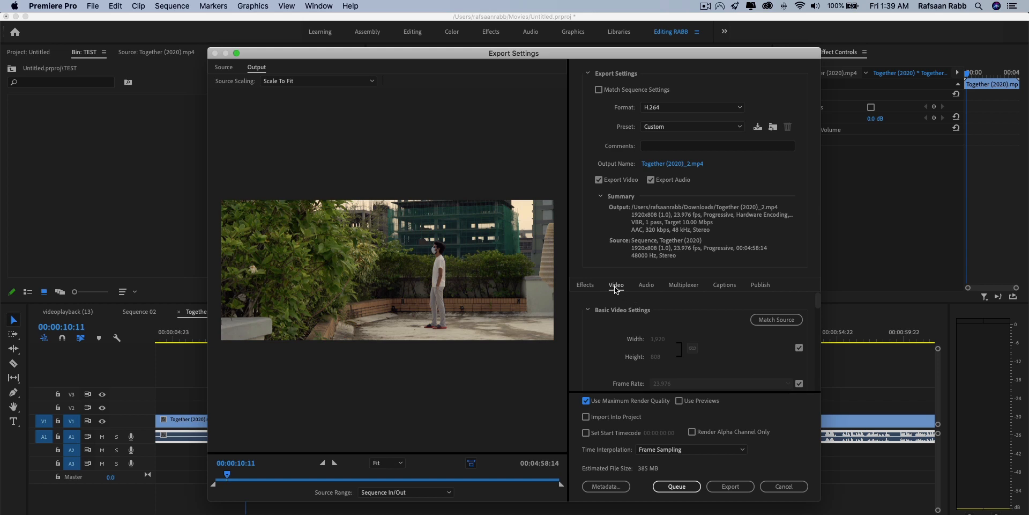
{"action": "mouse_move", "coordinate": [642, 344]}
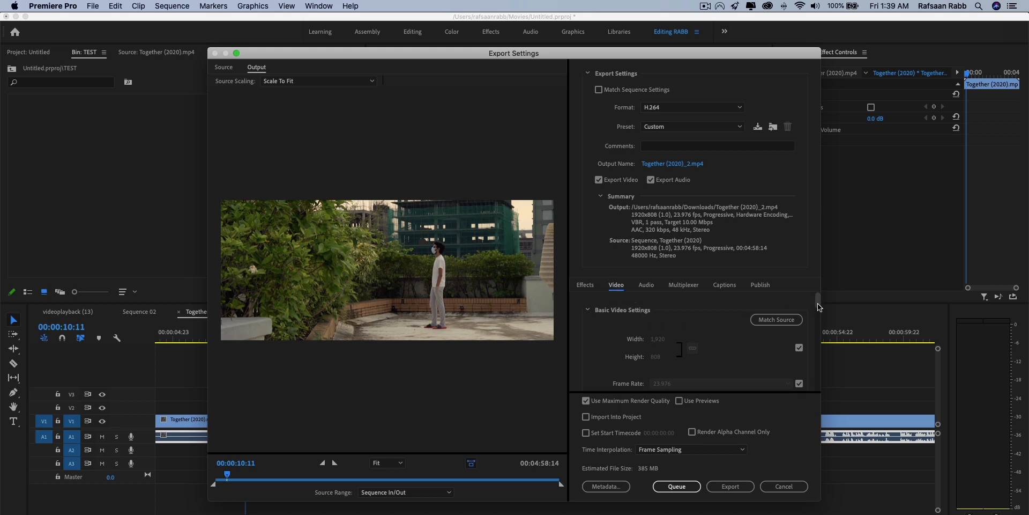
{"action": "scroll", "scroll_direction": "down", "scroll_amount": 3}
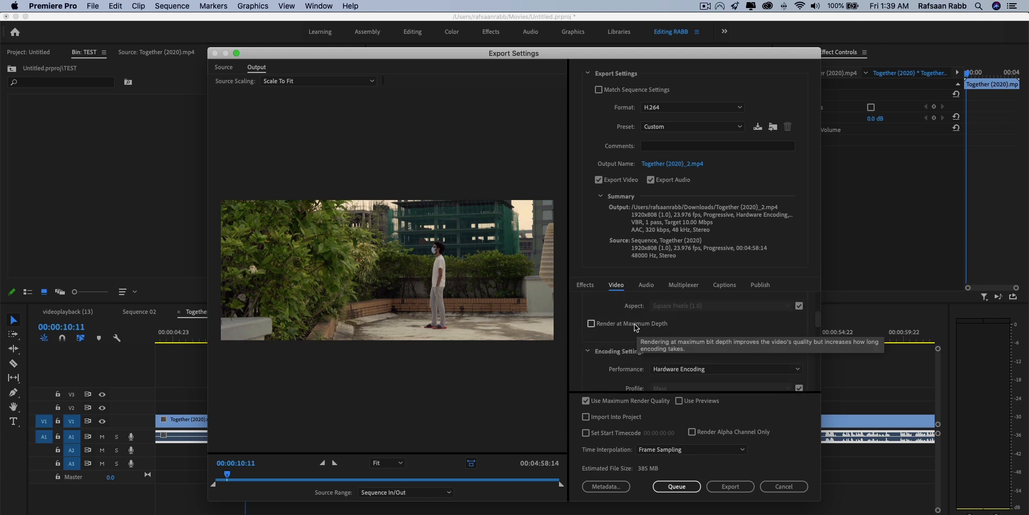
{"action": "left_click", "coordinate": [591, 323]}
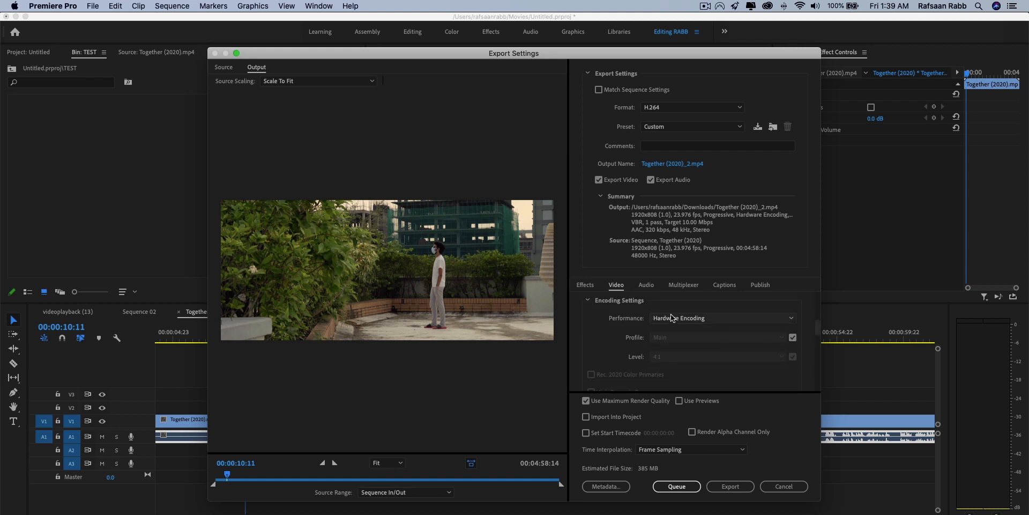
{"action": "mouse_move", "coordinate": [629, 328]}
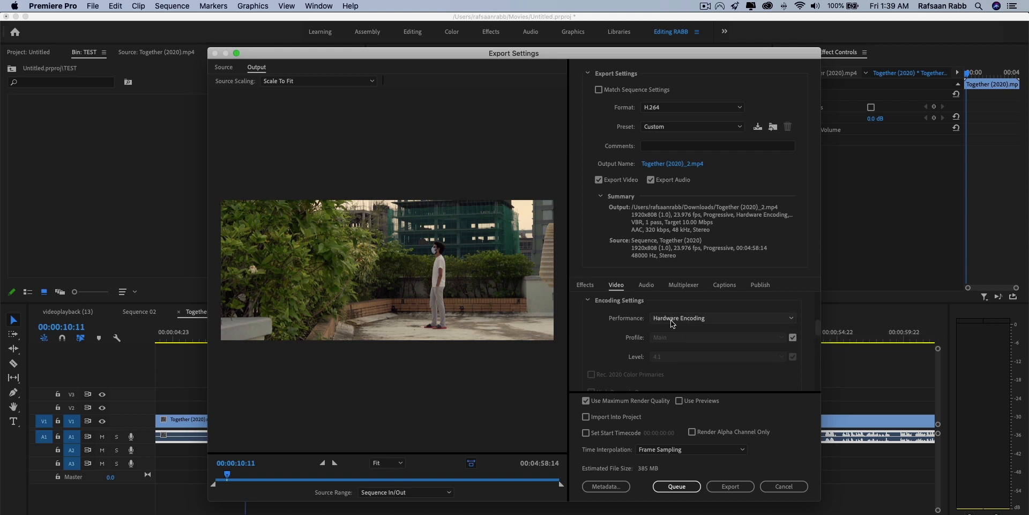
{"action": "mouse_move", "coordinate": [683, 322]}
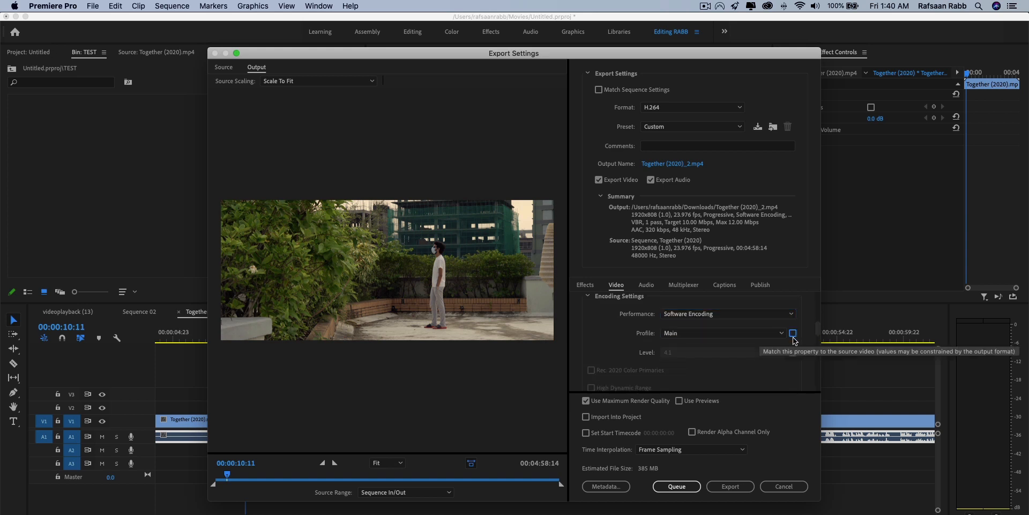
{"action": "mouse_move", "coordinate": [673, 336]}
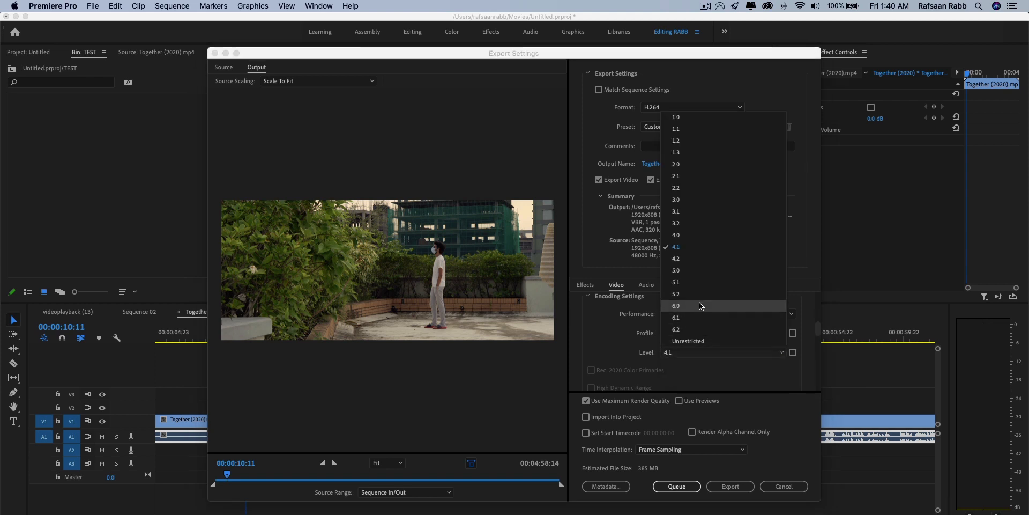
{"action": "mouse_move", "coordinate": [698, 282]}
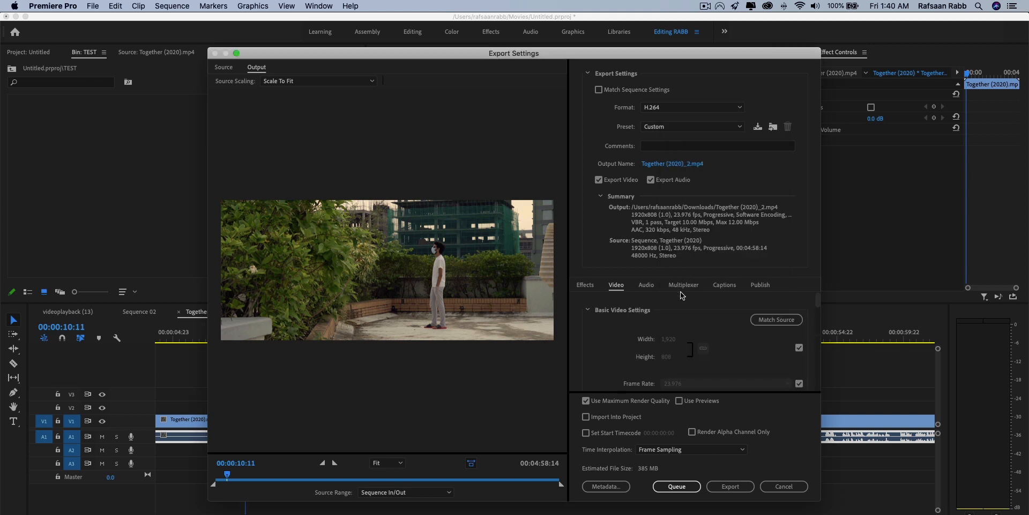
{"action": "scroll", "scroll_direction": "down", "scroll_amount": 3}
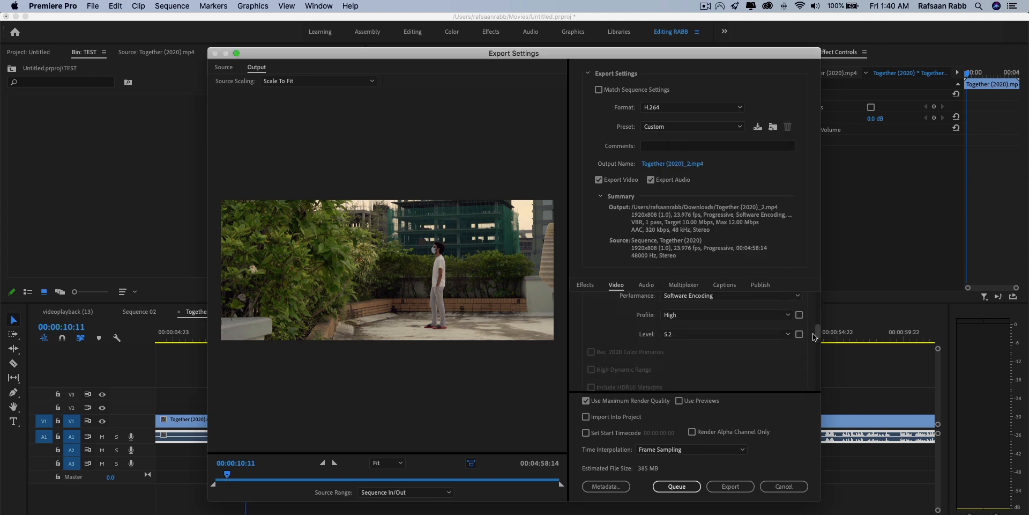
{"action": "scroll", "scroll_direction": "down", "scroll_amount": 3}
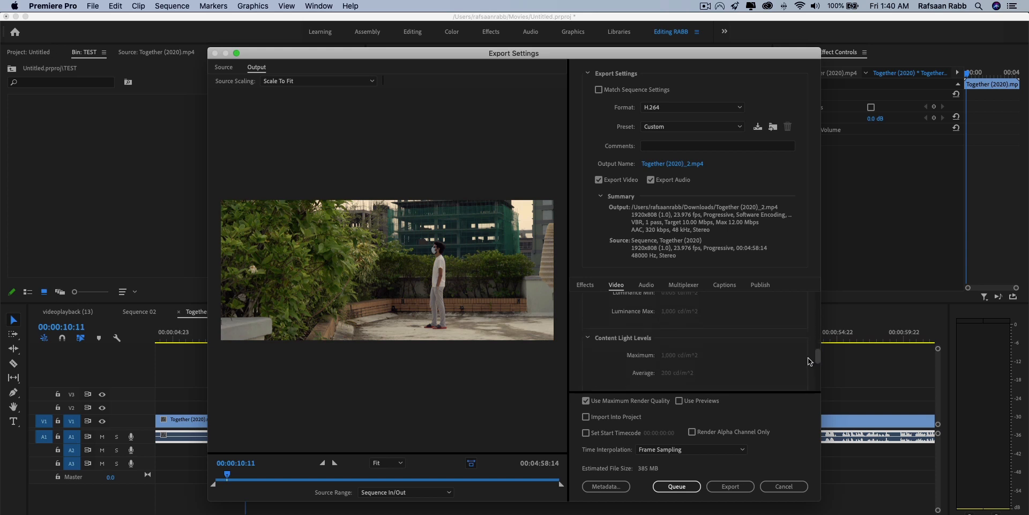
{"action": "scroll", "scroll_direction": "up", "scroll_amount": 3}
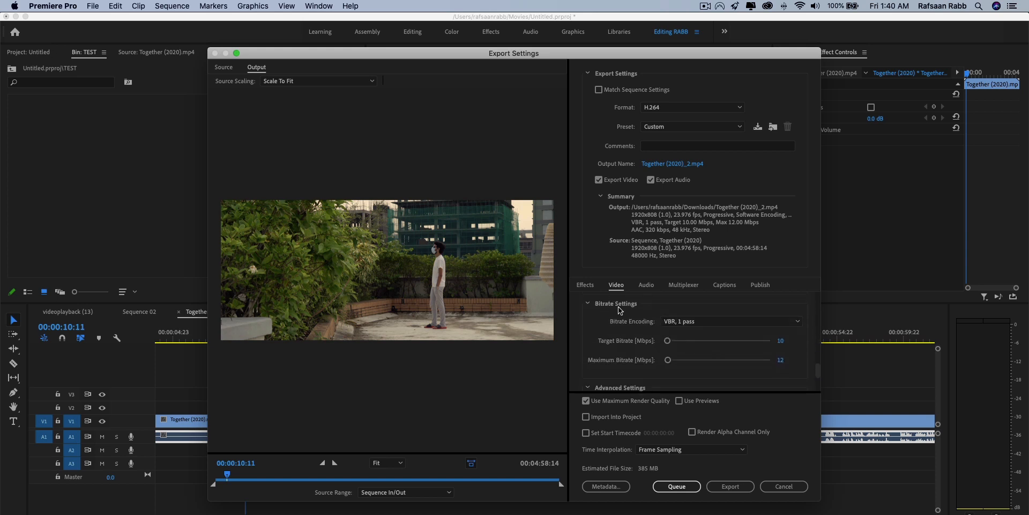
{"action": "mouse_move", "coordinate": [621, 334]}
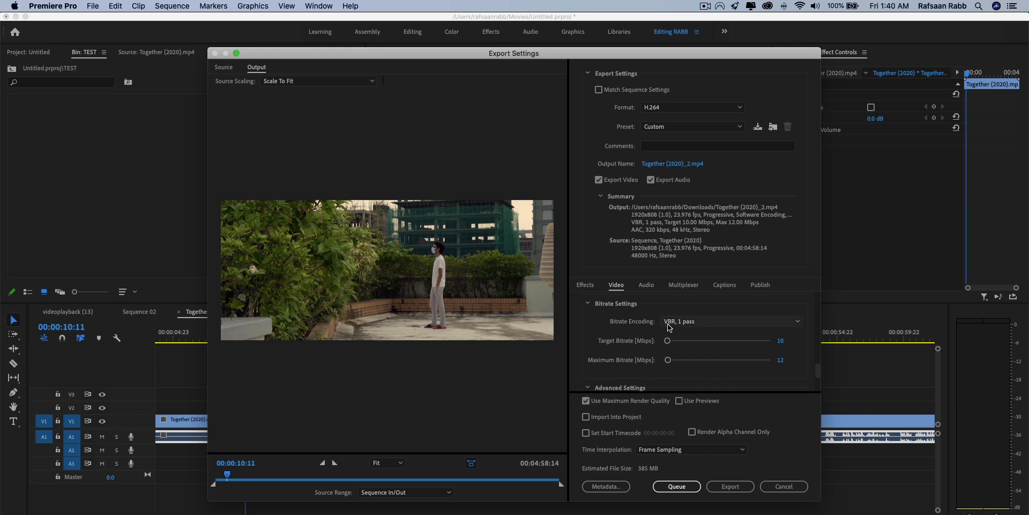
Switch to VBR 2 pass with target and maximum bitrate both at 30 Mbps
{"action": "left_click", "coordinate": [730, 321]}
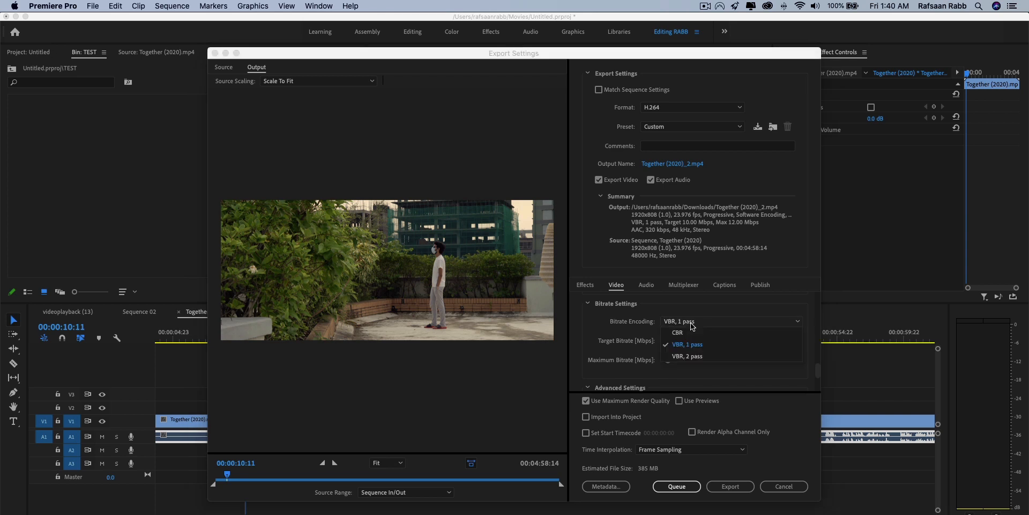
{"action": "left_click", "coordinate": [688, 356]}
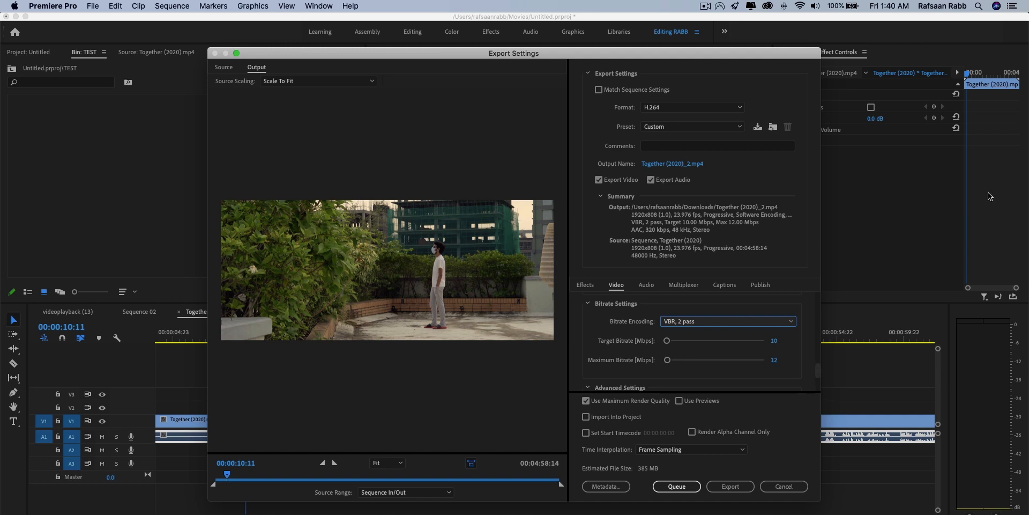
{"action": "mouse_move", "coordinate": [729, 328]}
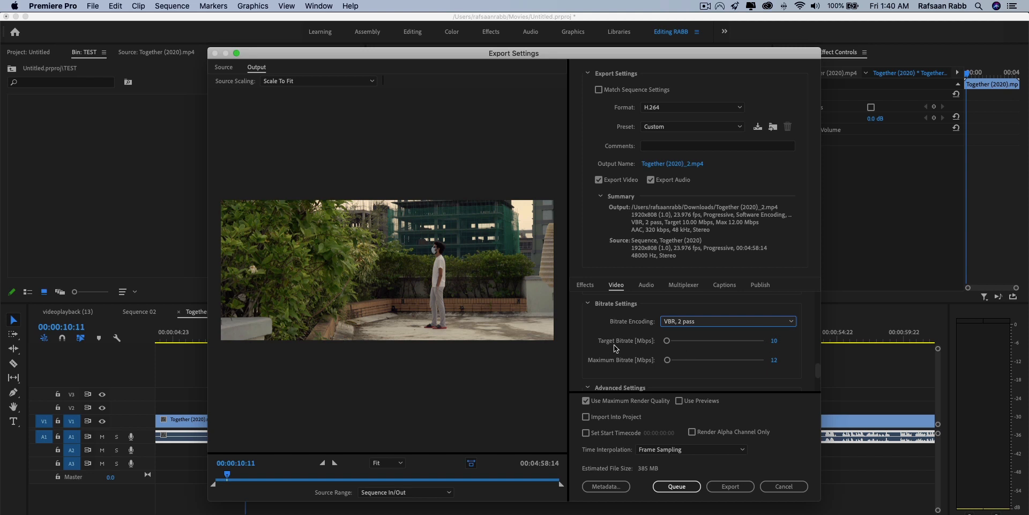
{"action": "mouse_move", "coordinate": [700, 346]}
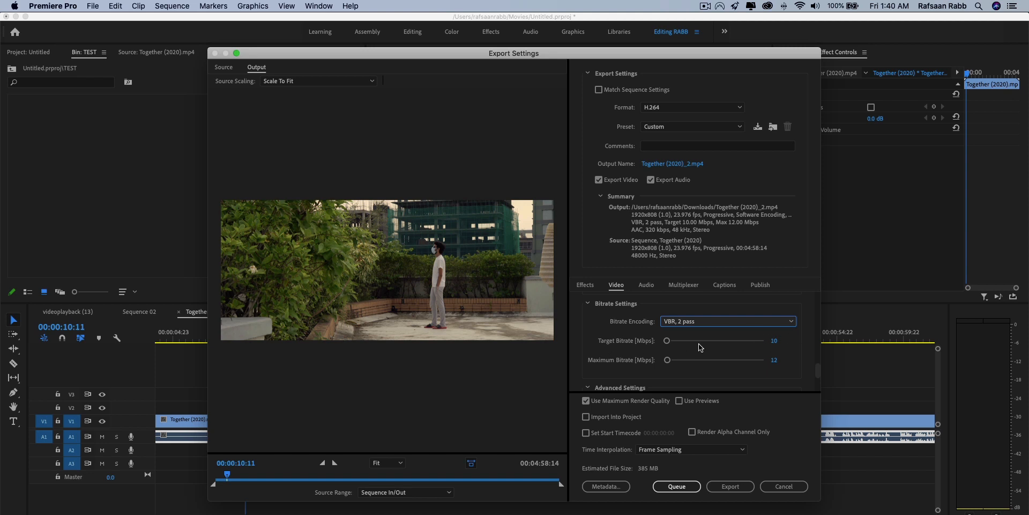
{"action": "left_click_drag", "start_coordinate": [666, 339], "coordinate": [674, 340]}
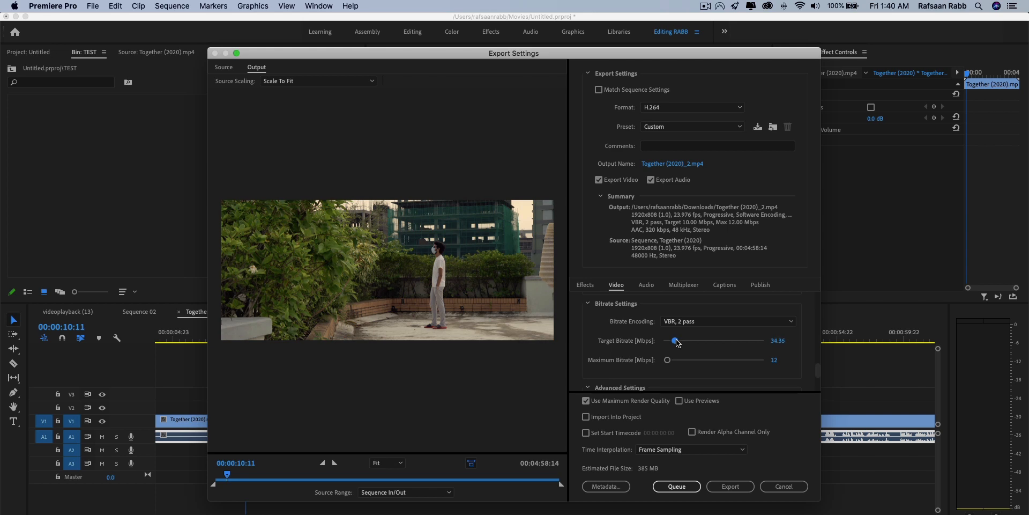
{"action": "left_click_drag", "start_coordinate": [675, 340], "coordinate": [674, 340]}
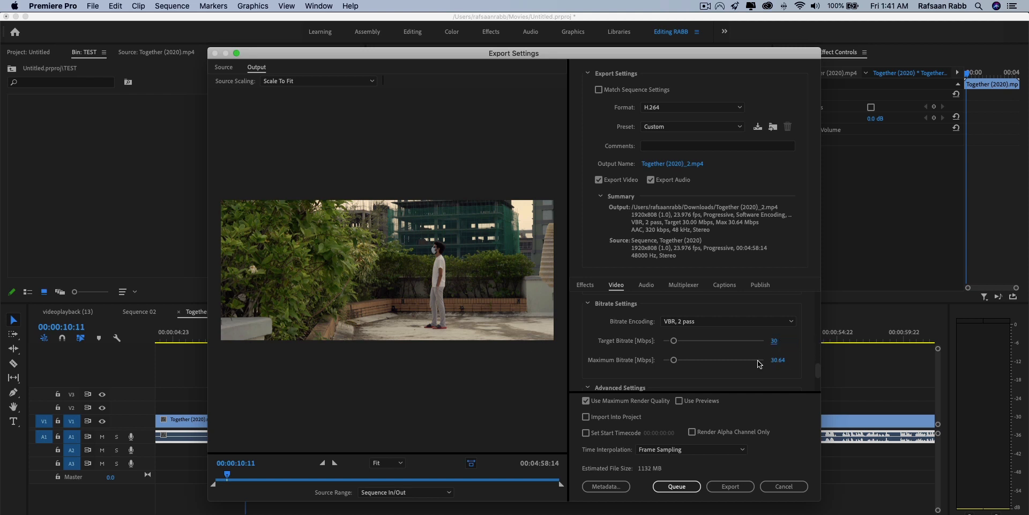
{"action": "left_click", "coordinate": [778, 361]}
{"action": "type", "text": "30"}
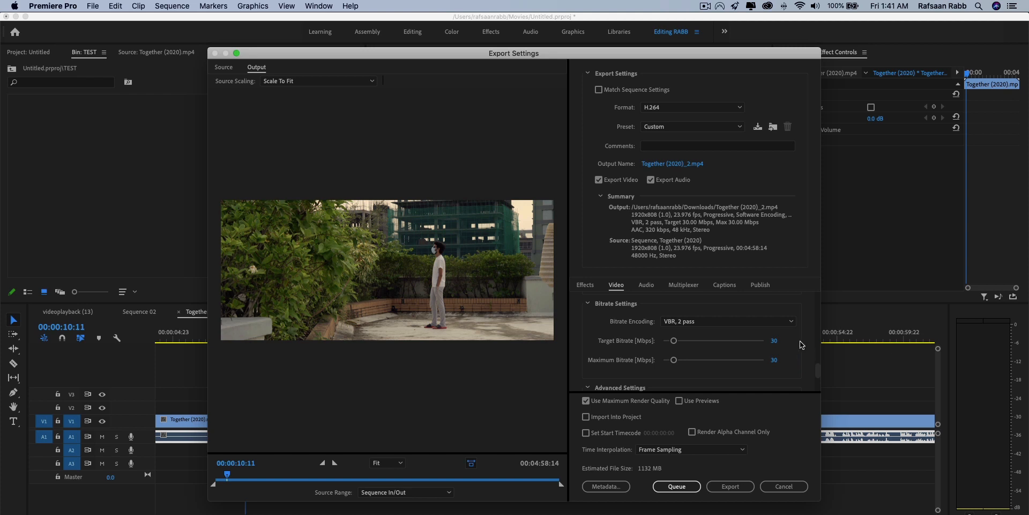
{"action": "scroll", "scroll_direction": "down", "scroll_amount": 3}
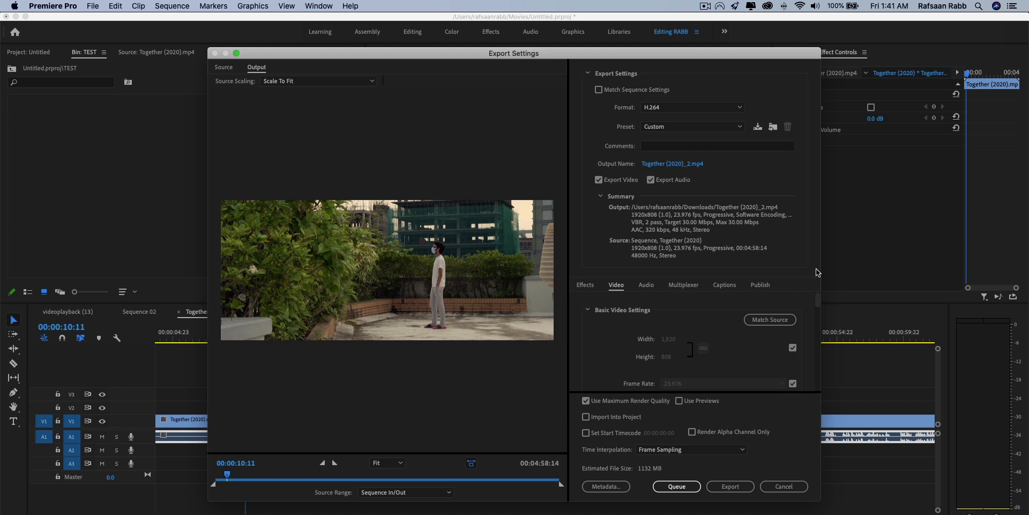
{"action": "mouse_move", "coordinate": [731, 478]}
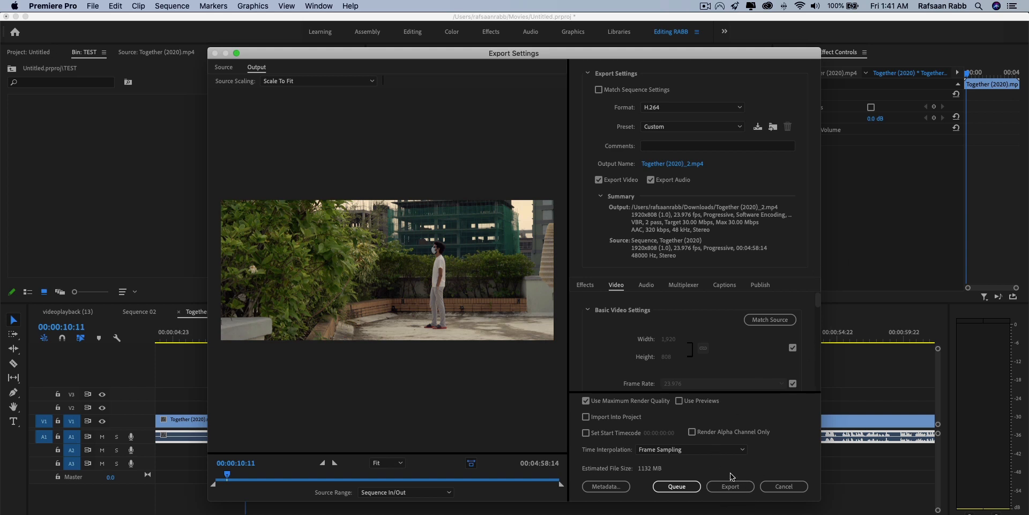
{"action": "mouse_move", "coordinate": [654, 466]}
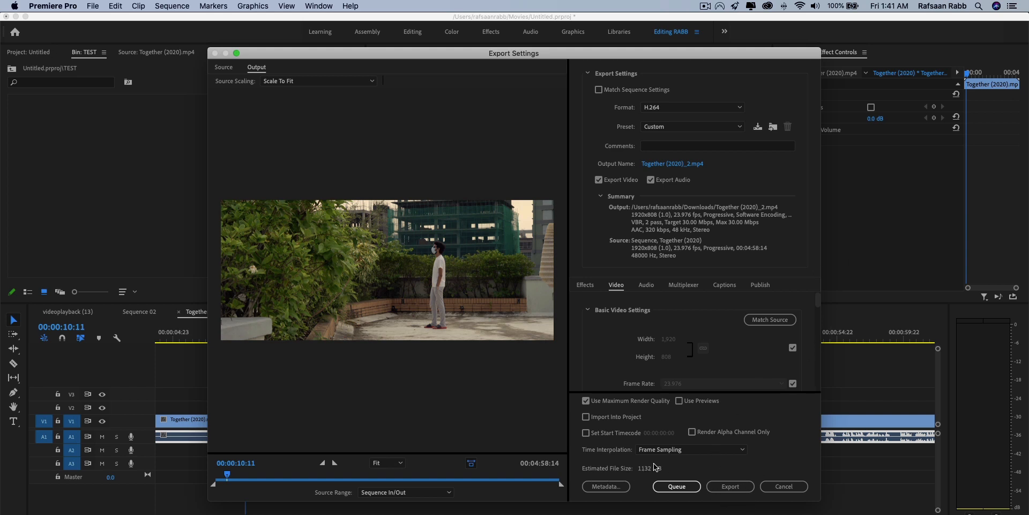
{"action": "mouse_move", "coordinate": [650, 474]}
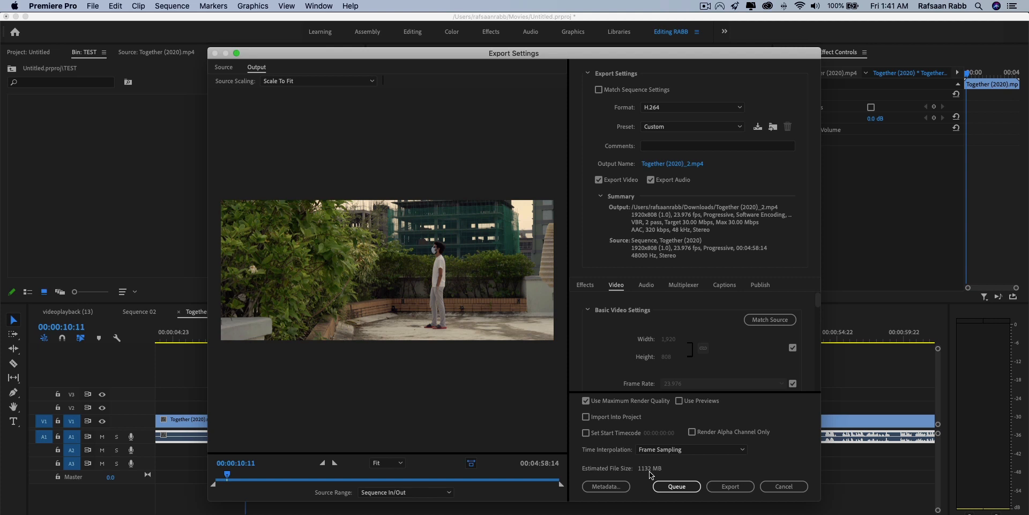